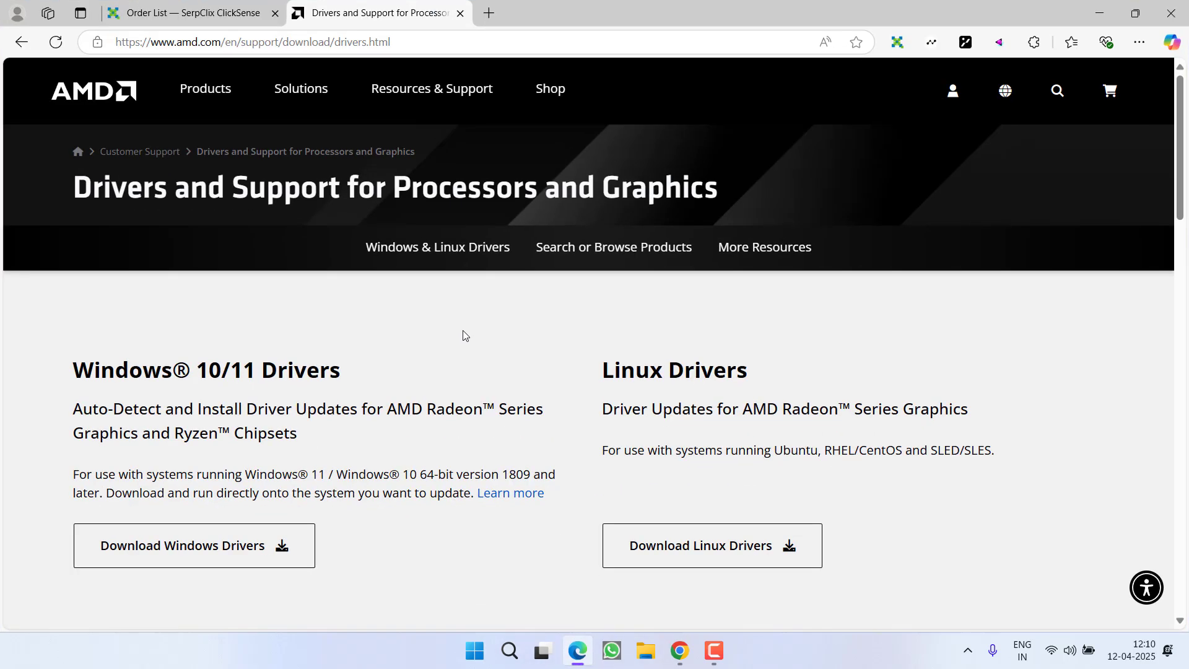
{"action": "mouse_move", "coordinate": [490, 318]}
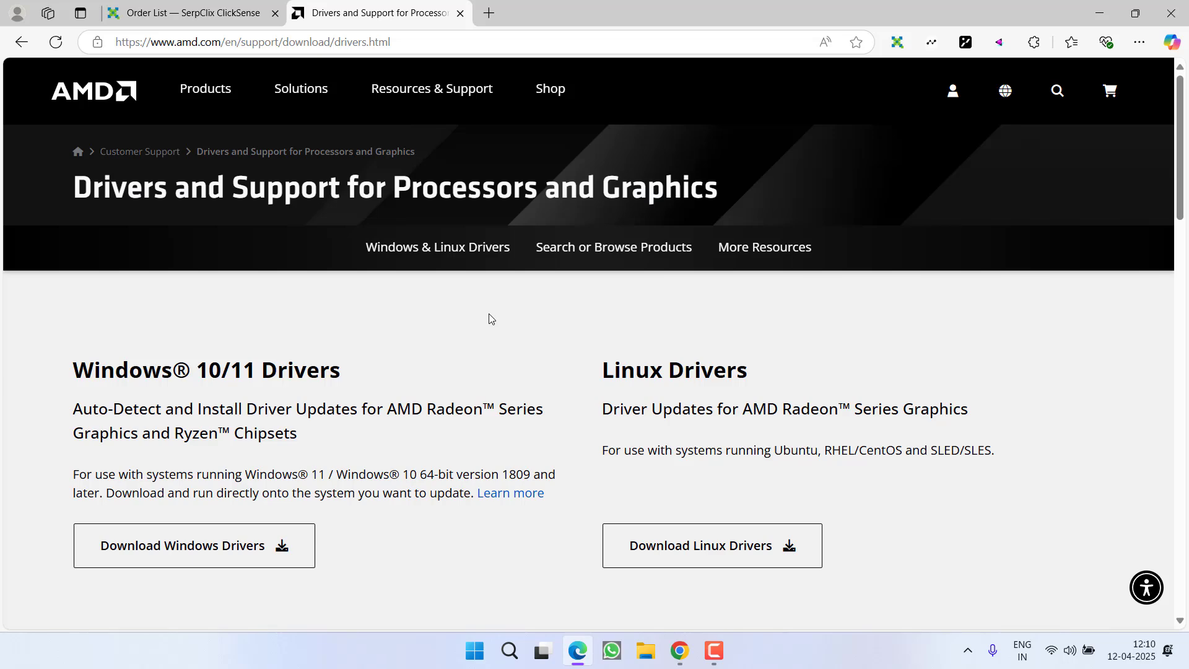
Step: Scroll to the product search on AMD's drivers page and enter 'radeon'
{"action": "scroll", "scroll_direction": "down", "scroll_amount": 3}
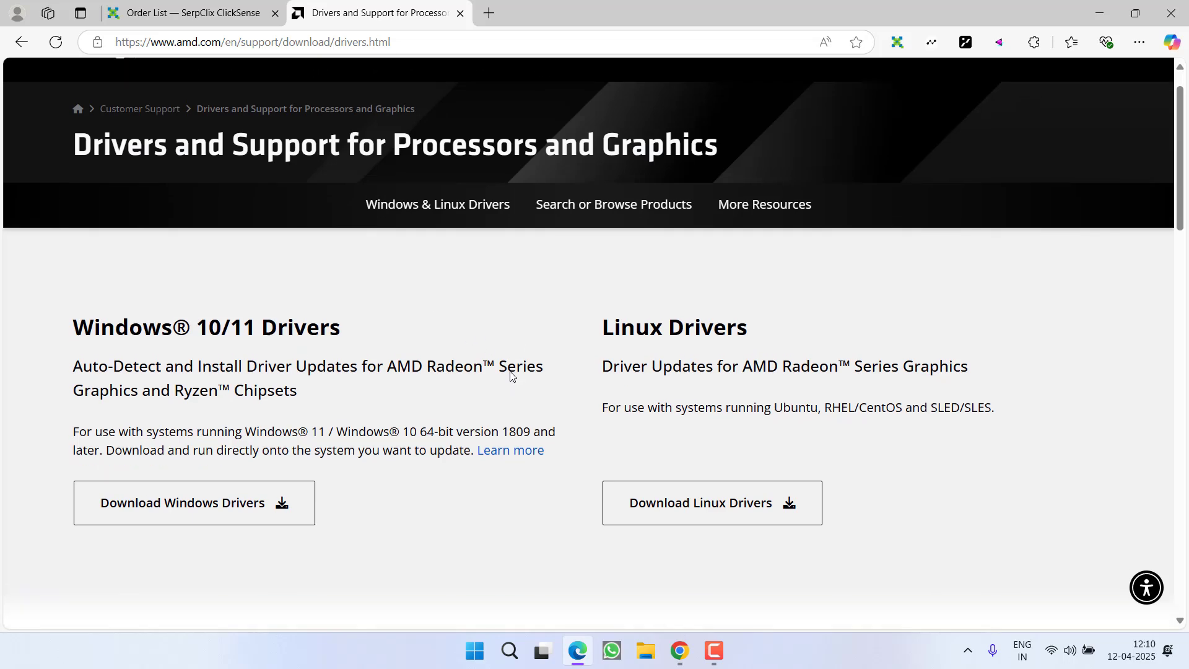
{"action": "scroll", "scroll_direction": "down", "scroll_amount": 3}
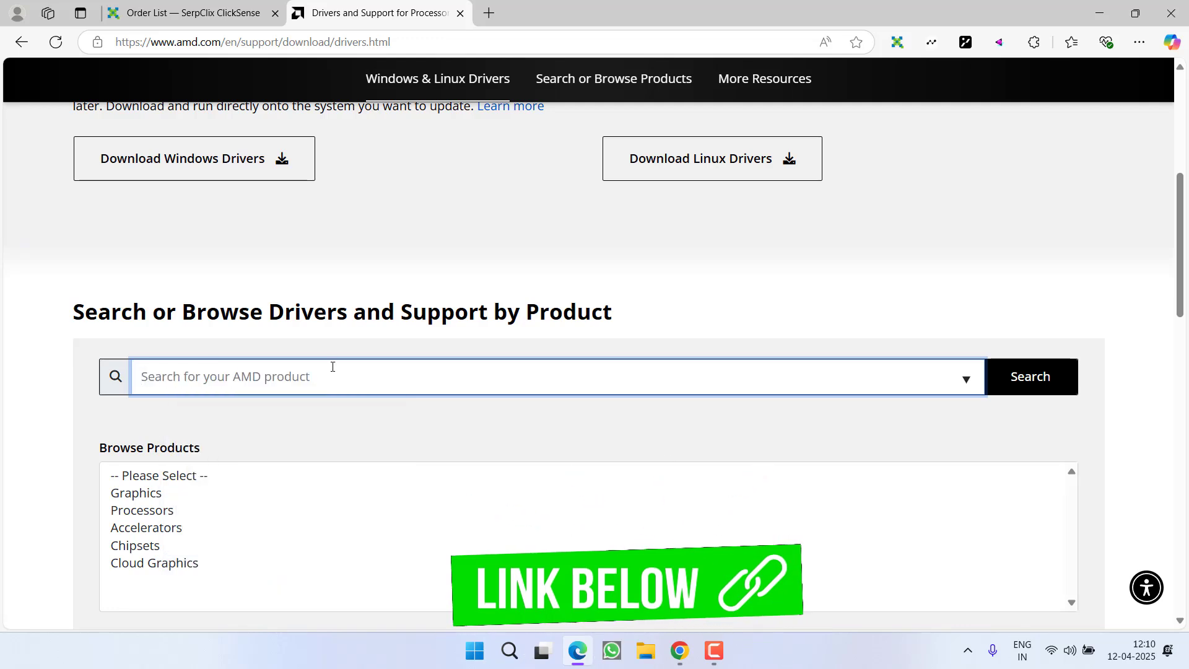
{"action": "type", "text": "radeon™ RX 5500M"}
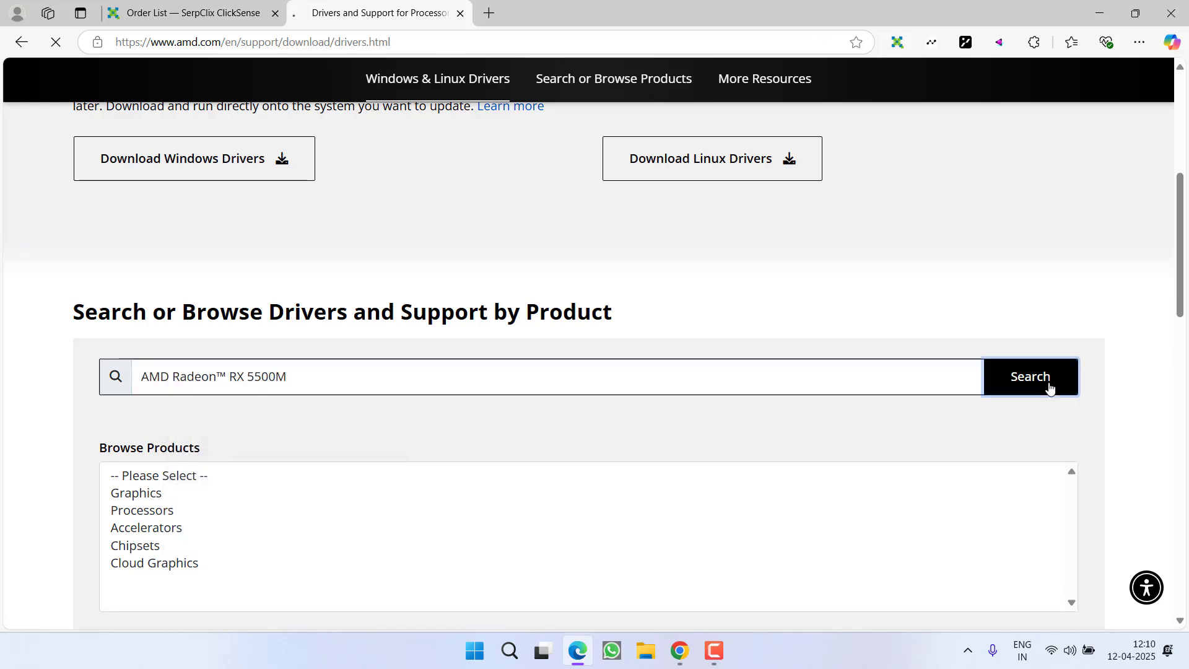
Step: Search for the RX 5500M and download Windows 11 Adrenalin 25.3.1 WHQL, then minimize Edge
{"action": "left_click", "coordinate": [1030, 376]}
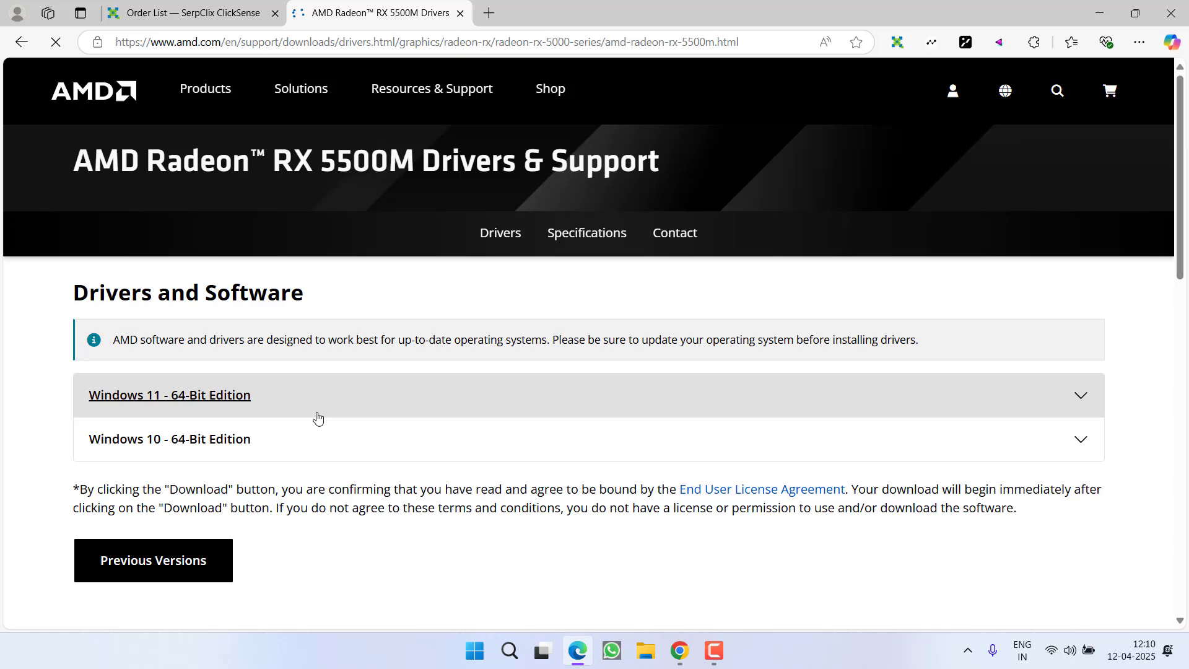
{"action": "left_click", "coordinate": [169, 395]}
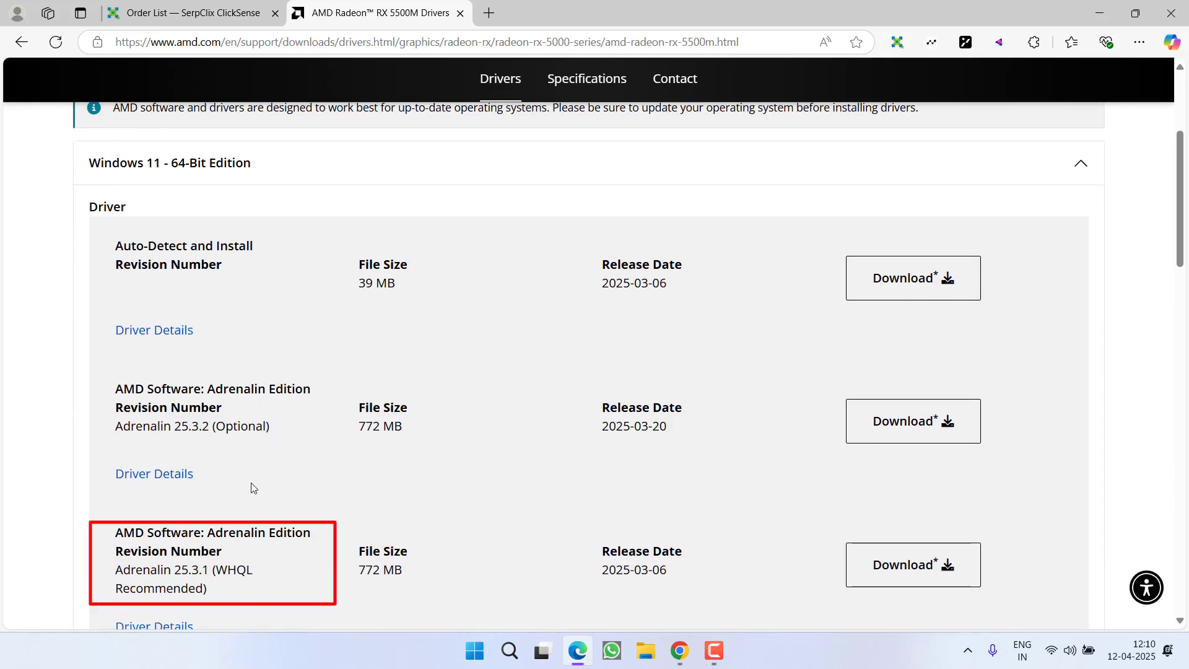
{"action": "mouse_move", "coordinate": [264, 560]}
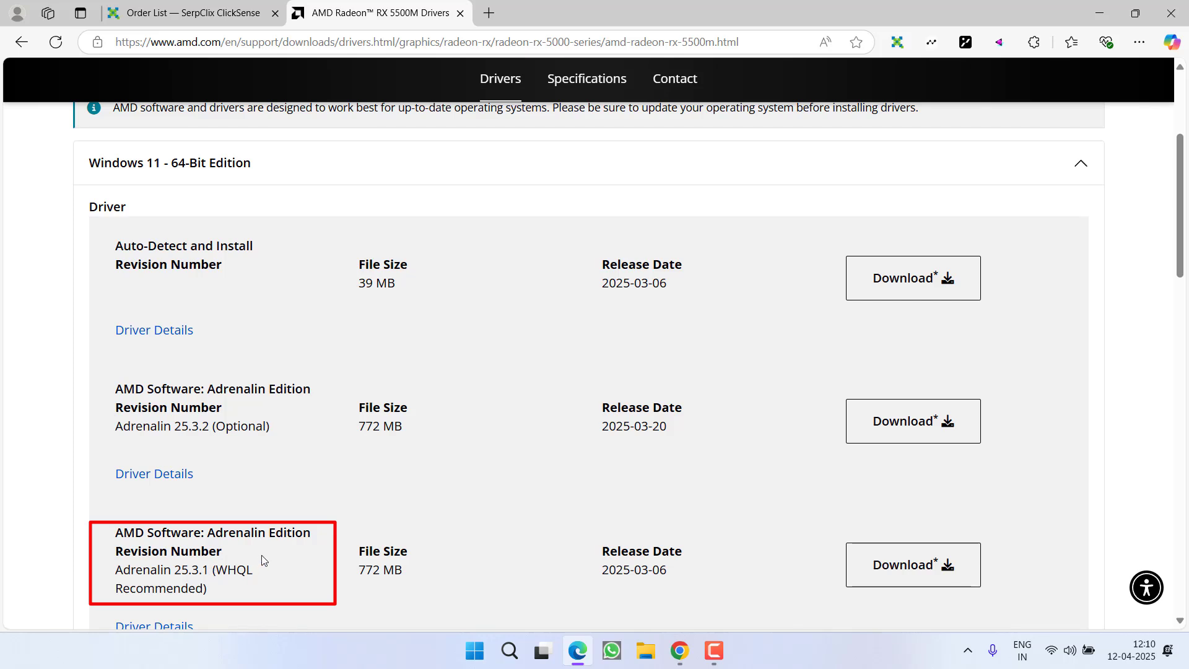
{"action": "left_click", "coordinate": [913, 564]}
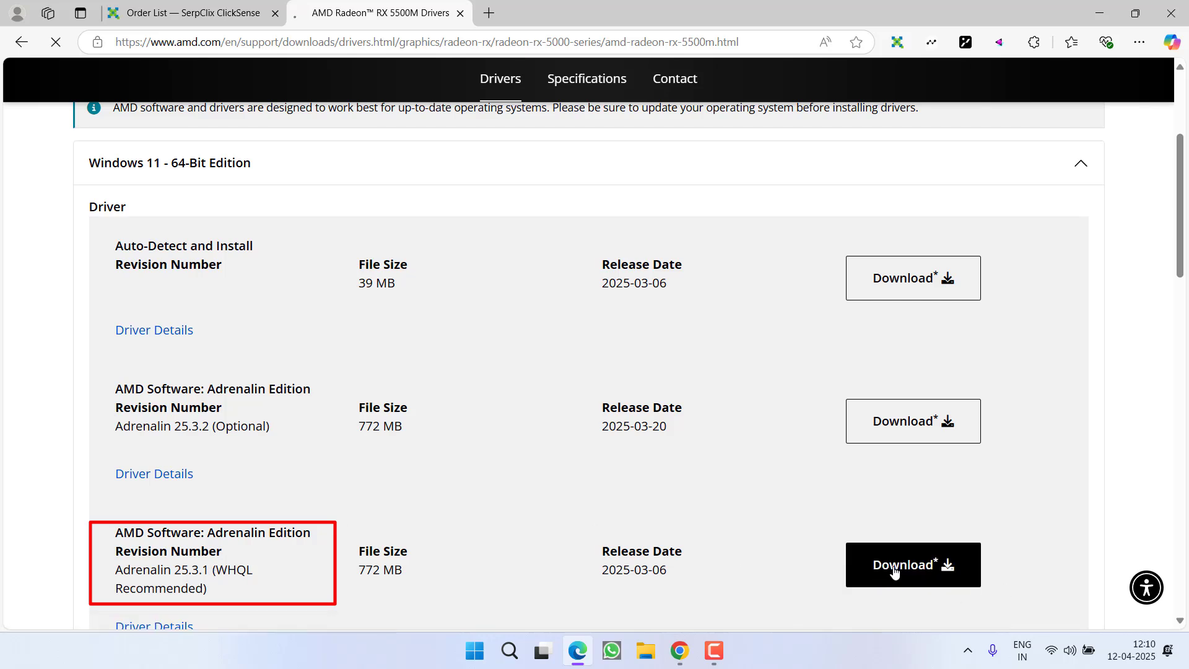
{"action": "left_click", "coordinate": [912, 564]}
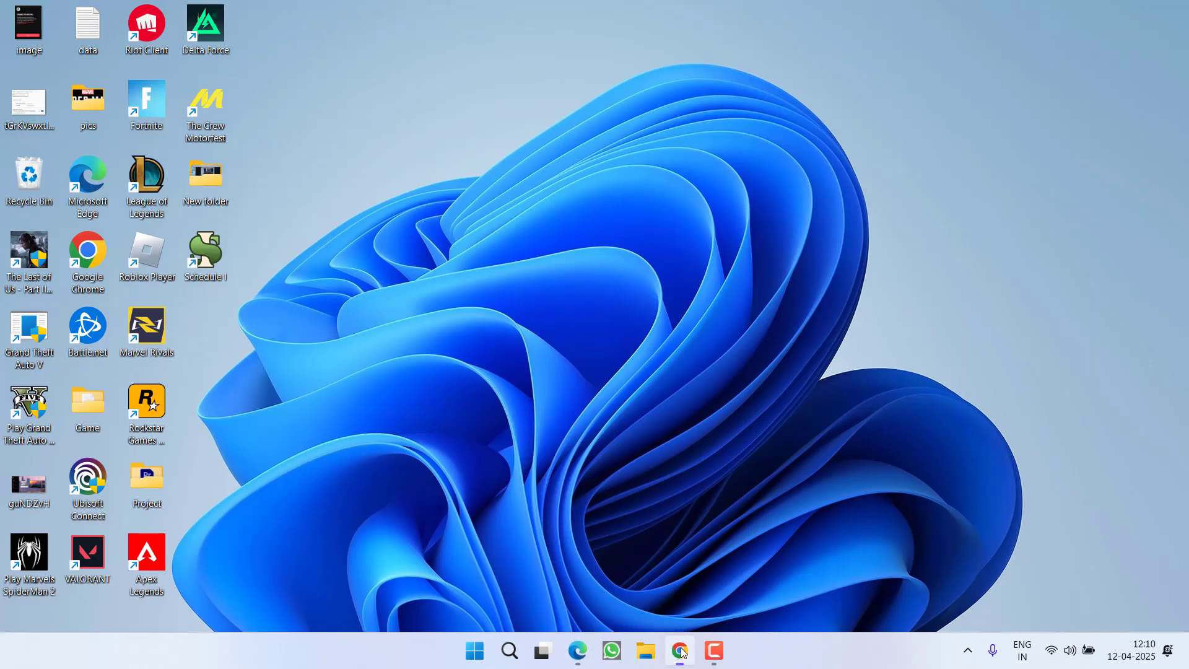
Step: Show the NVIDIA RTX 4090 Laptop GPU driver search in Chrome, then minimize it
{"action": "left_click", "coordinate": [679, 651]}
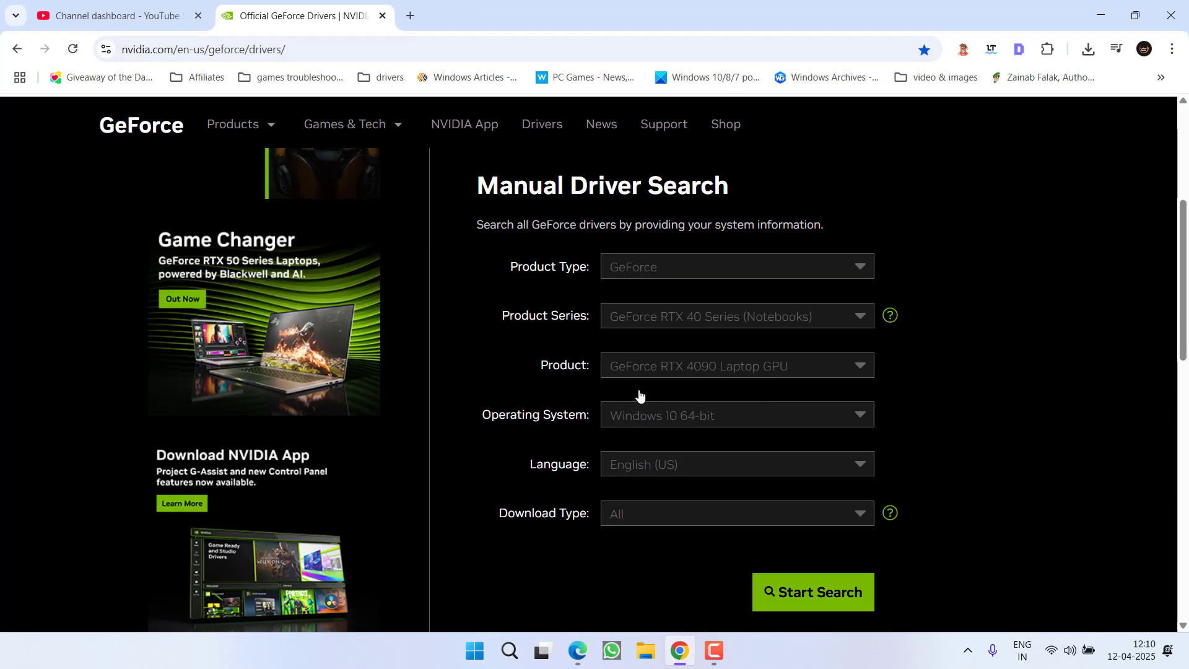
{"action": "left_click", "coordinate": [811, 591]}
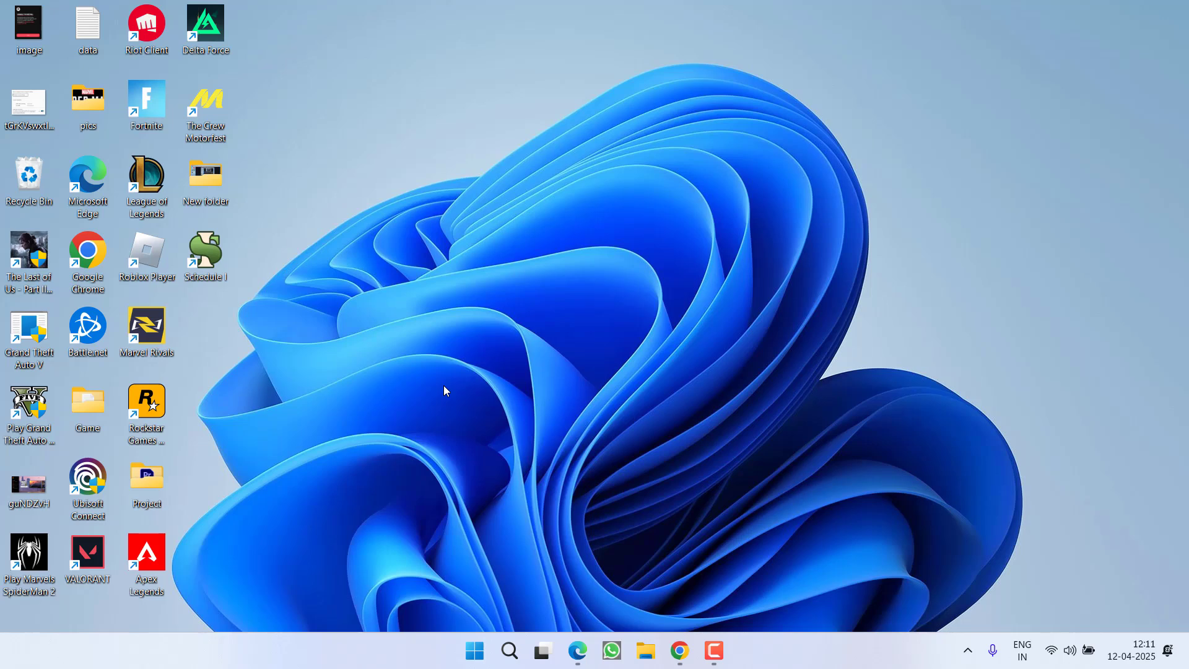
{"action": "mouse_move", "coordinate": [571, 293]}
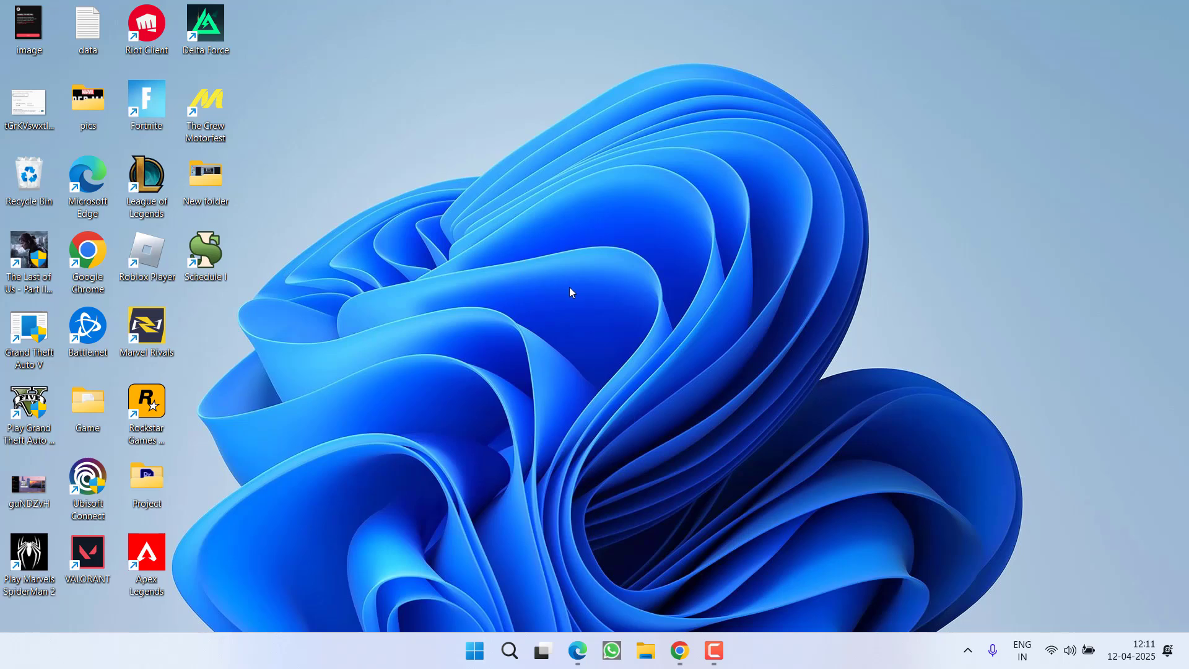
Step: Launch AMD Software: Adrenalin Edition from the desktop right-click menu
{"action": "right_click", "coordinate": [531, 148]}
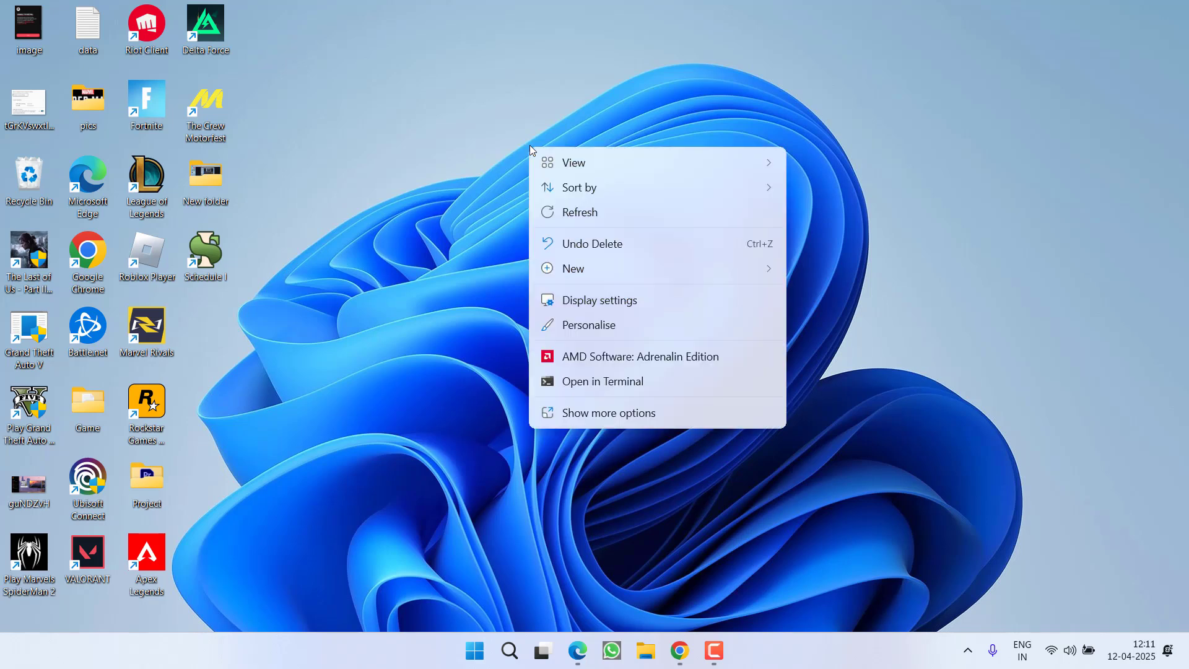
{"action": "mouse_move", "coordinate": [682, 357]}
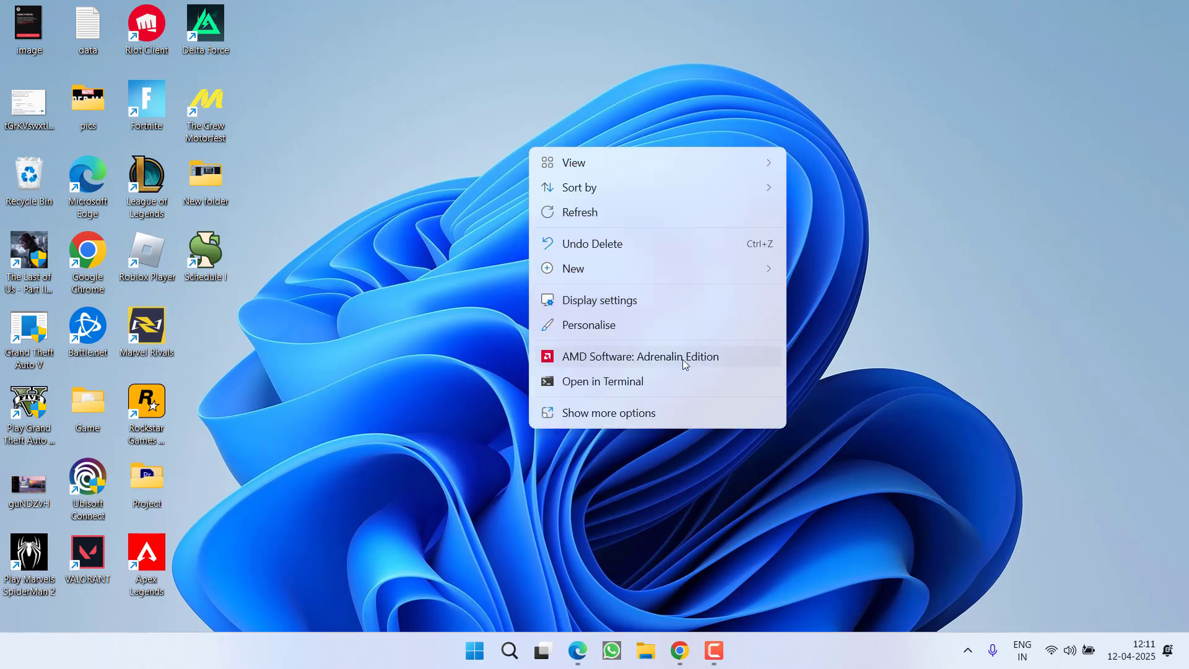
{"action": "left_click", "coordinate": [640, 357]}
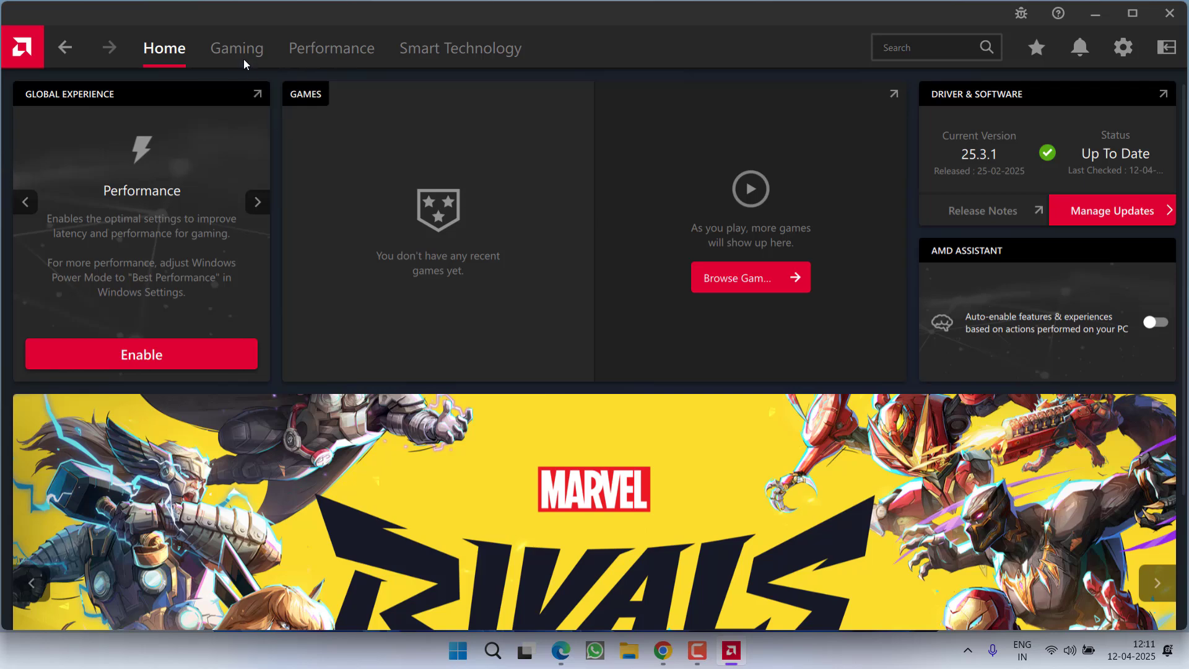
Step: Go to Gaming > Graphics for the RX 5500M and toggle the disabled 10-Bit Pixel Format
{"action": "left_click", "coordinate": [236, 48]}
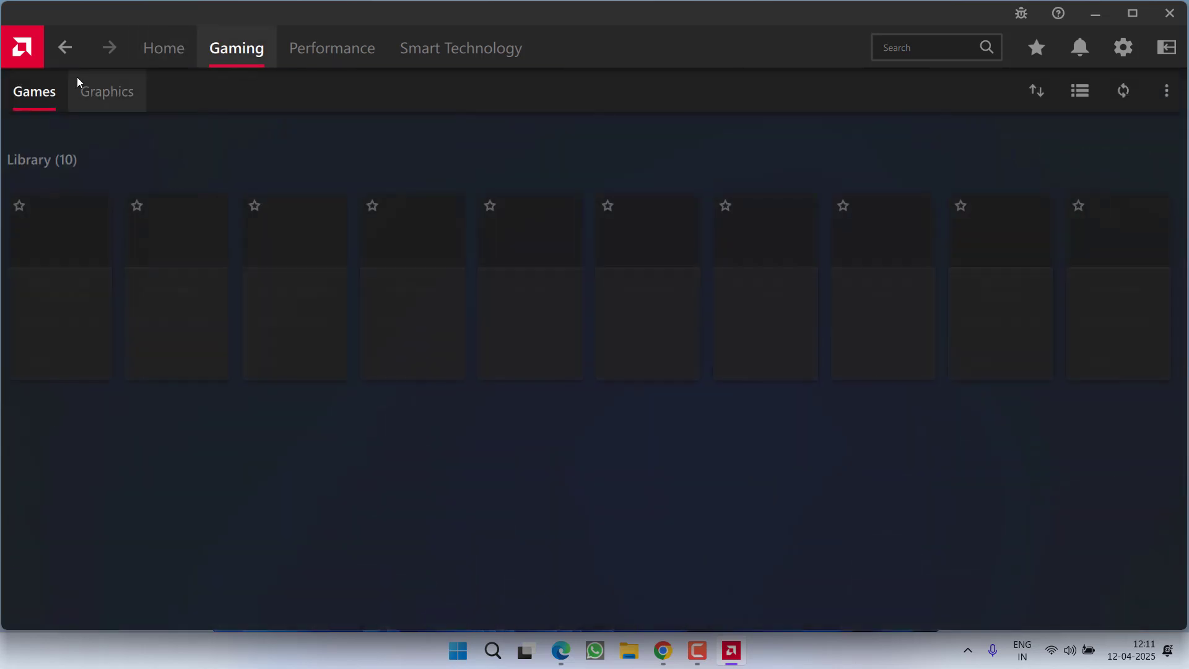
{"action": "left_click", "coordinate": [106, 91]}
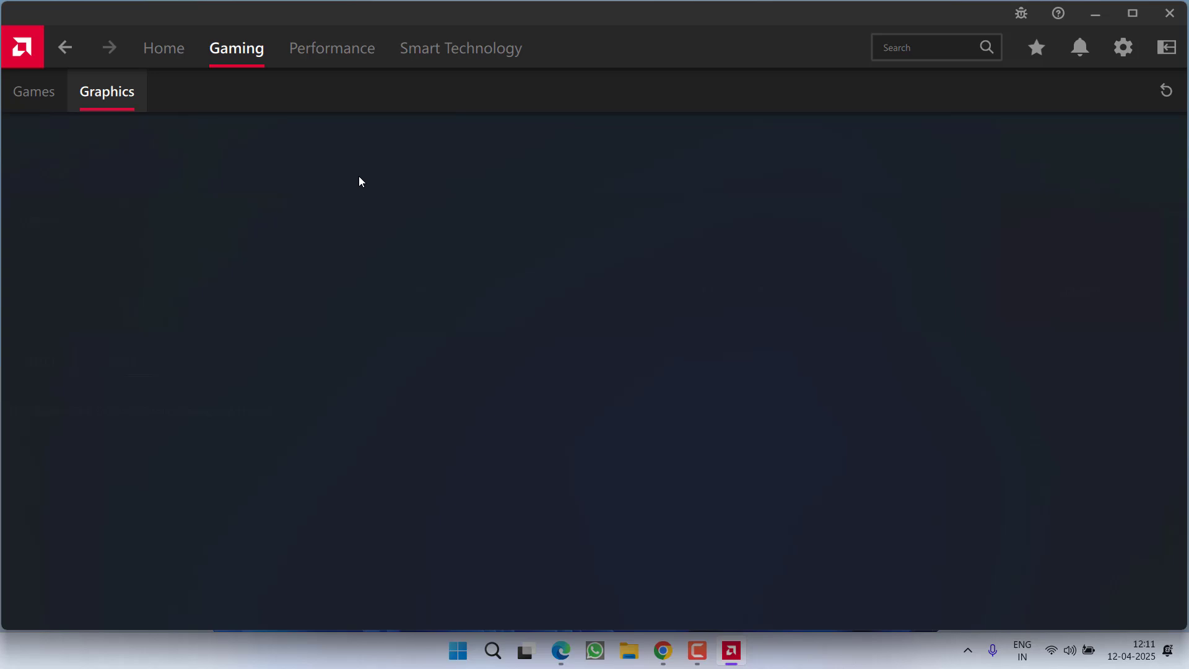
{"action": "left_click", "coordinate": [106, 91]}
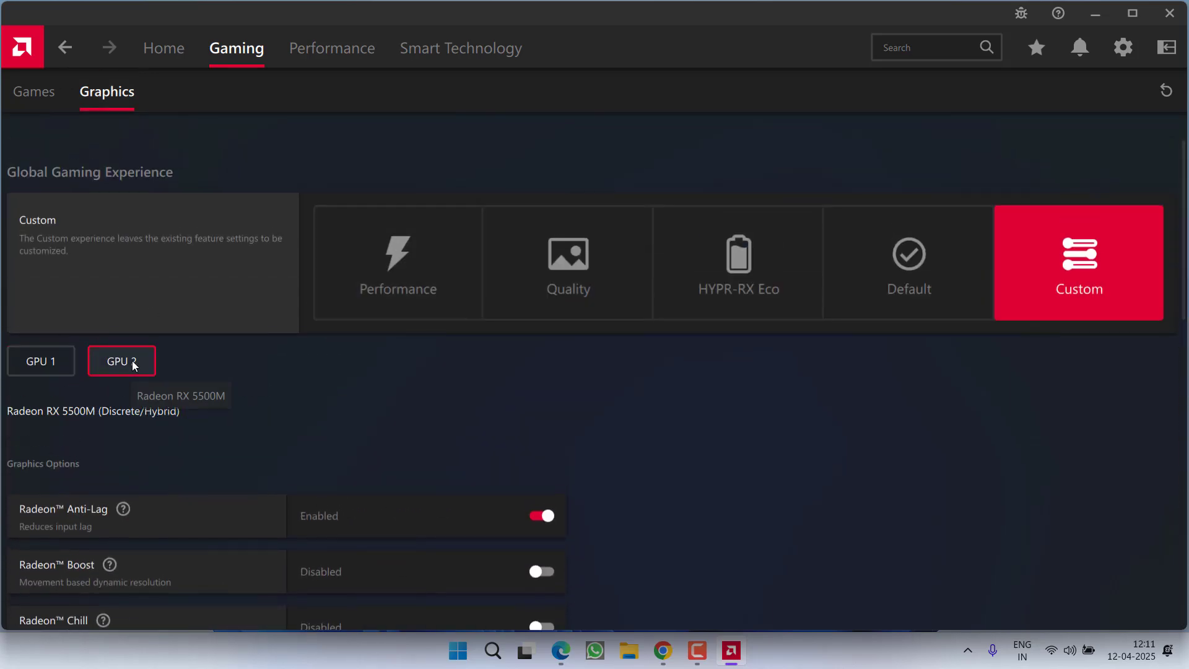
{"action": "scroll", "scroll_direction": "down", "scroll_amount": 3}
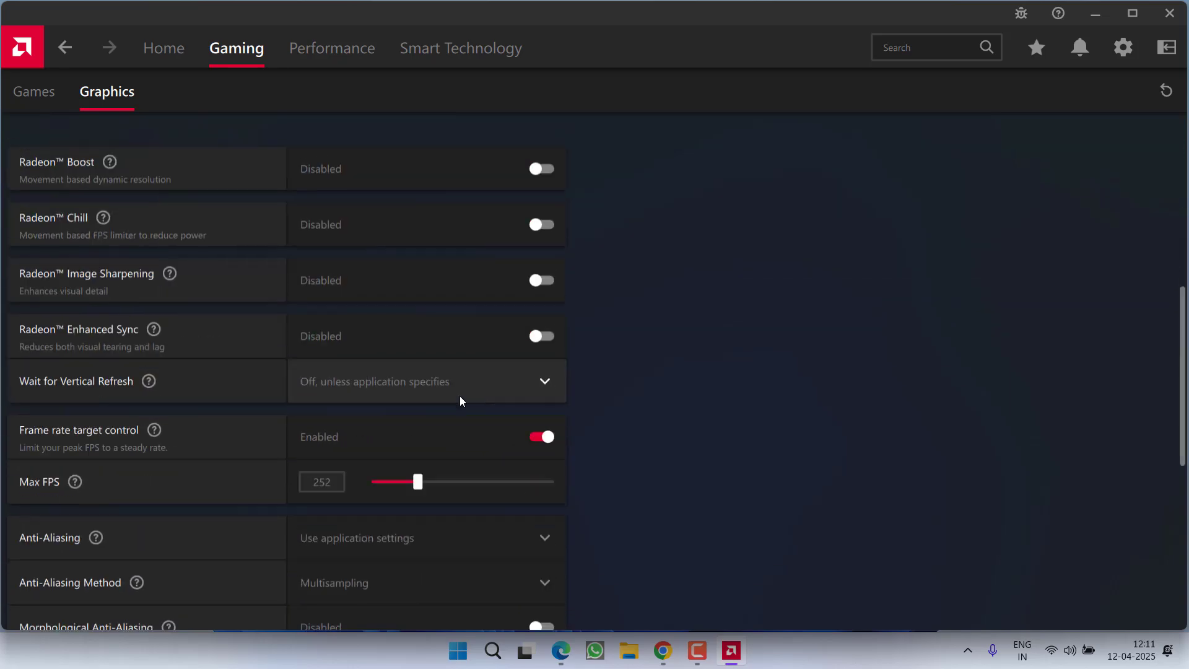
{"action": "scroll", "scroll_direction": "down", "scroll_amount": 3}
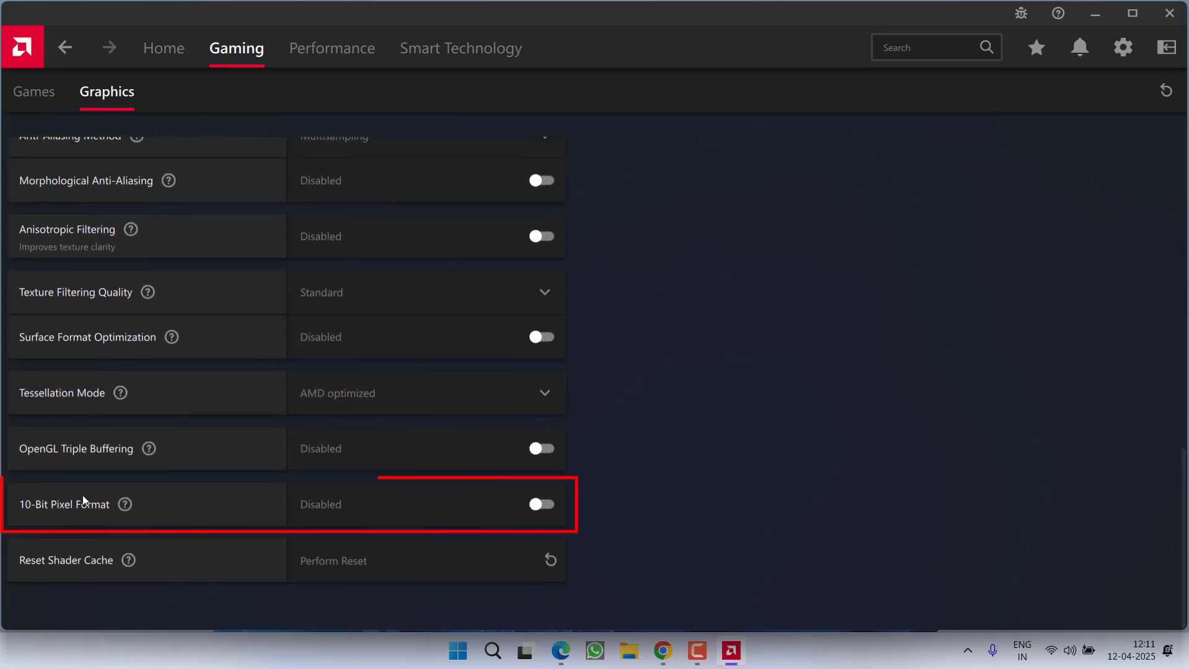
{"action": "mouse_move", "coordinate": [641, 521]}
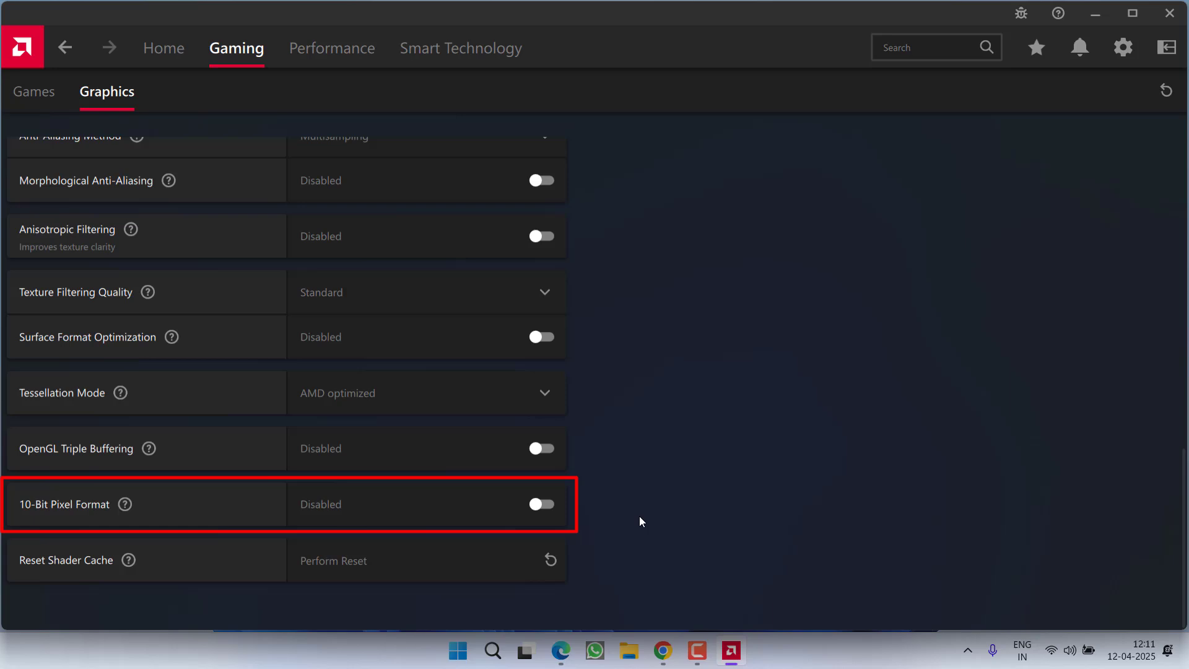
{"action": "left_click", "coordinate": [540, 504]}
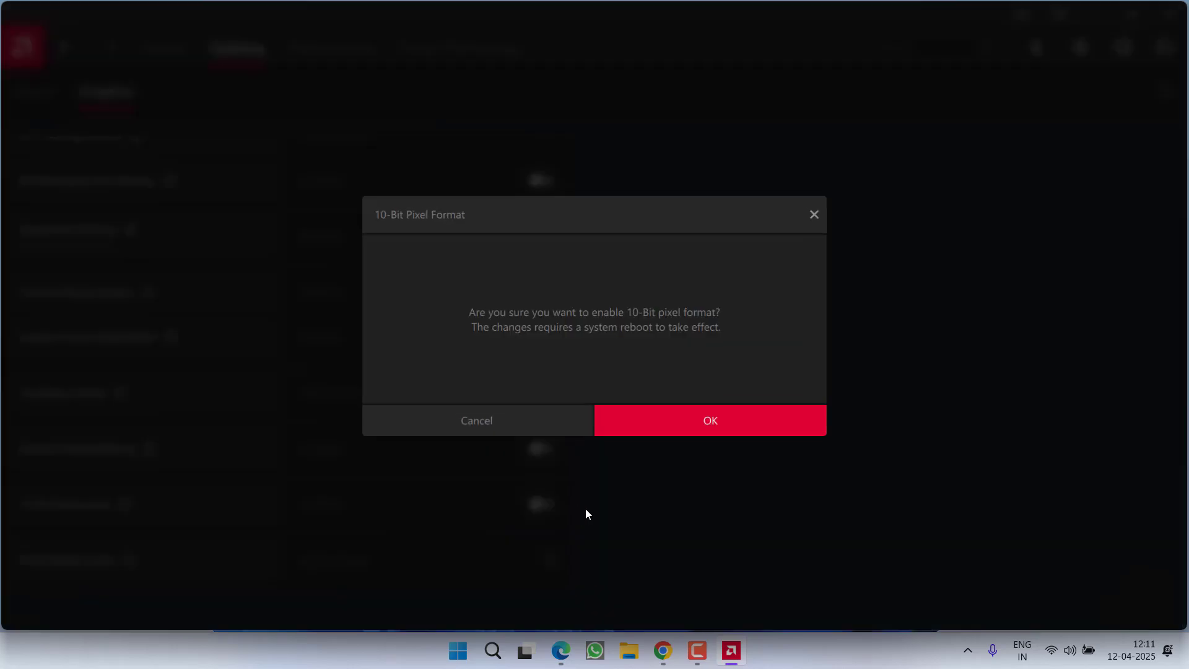
{"action": "left_click", "coordinate": [476, 420]}
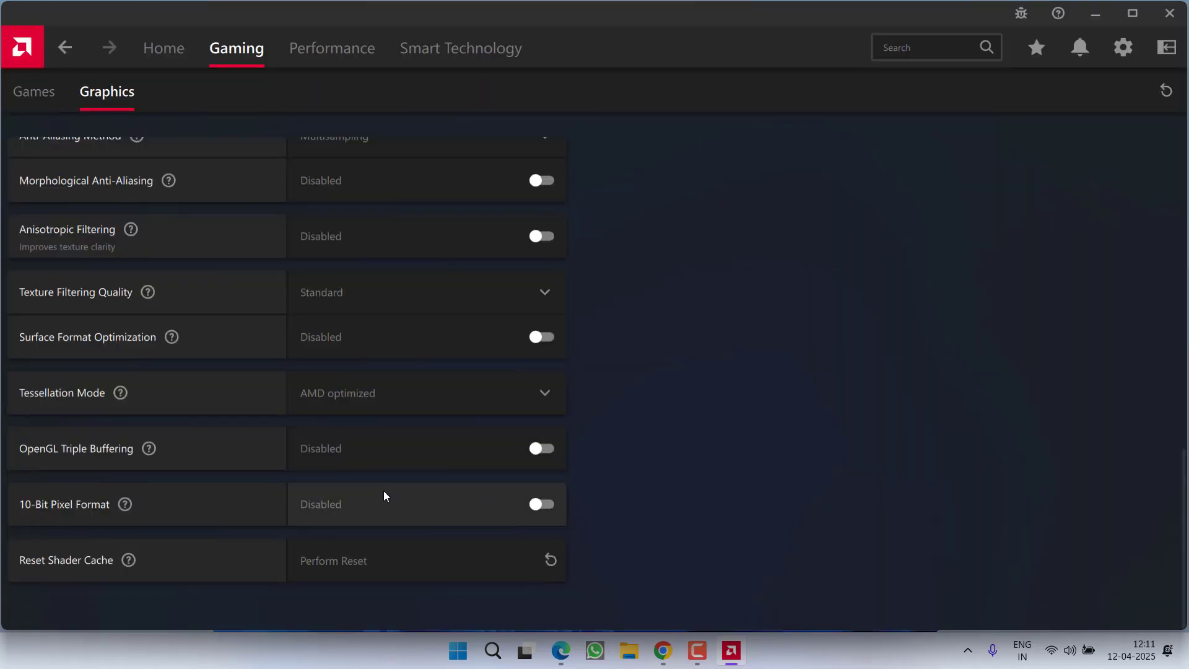
{"action": "mouse_move", "coordinate": [597, 527]}
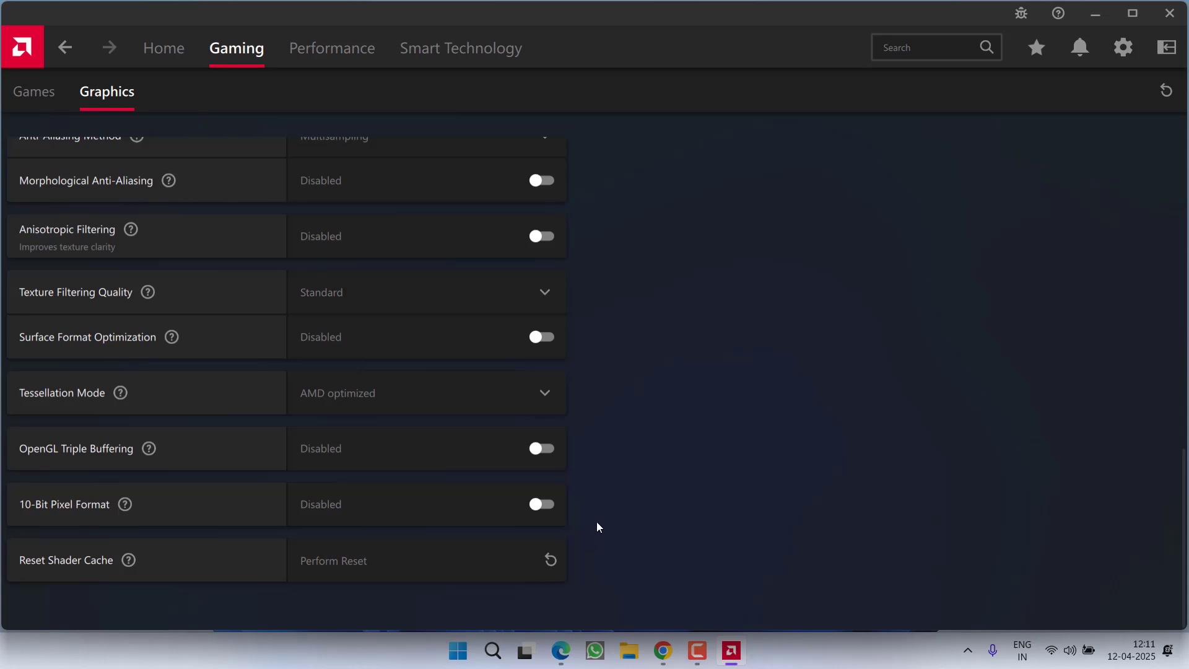
{"action": "mouse_move", "coordinate": [206, 528]}
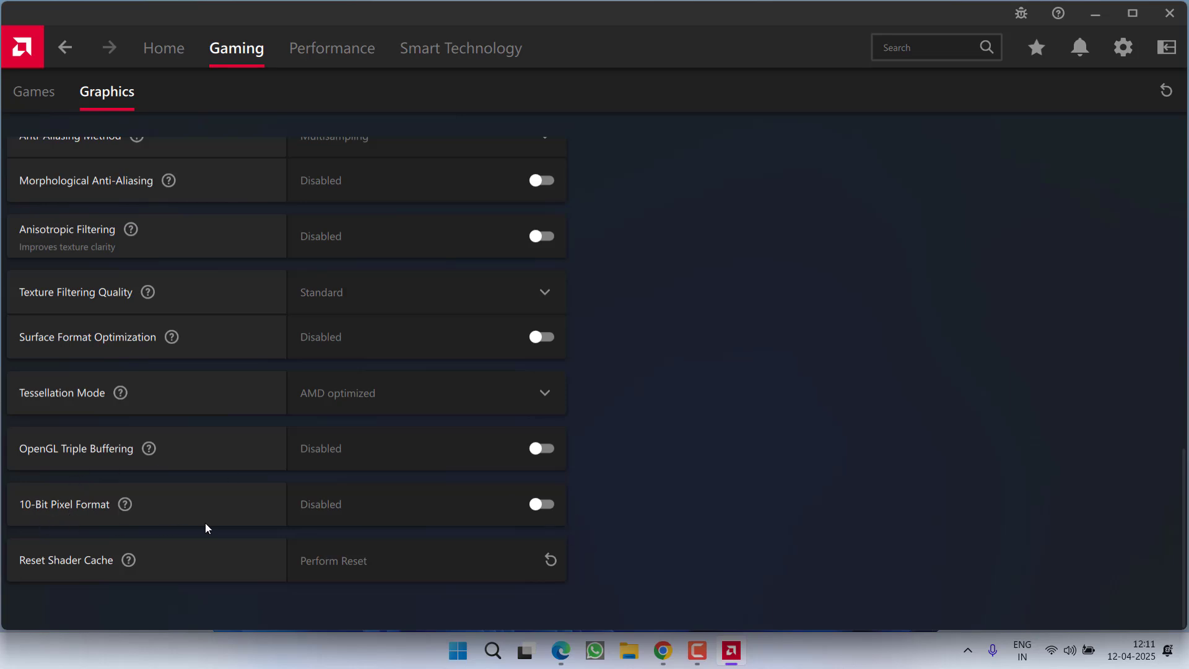
{"action": "mouse_move", "coordinate": [1025, 299]}
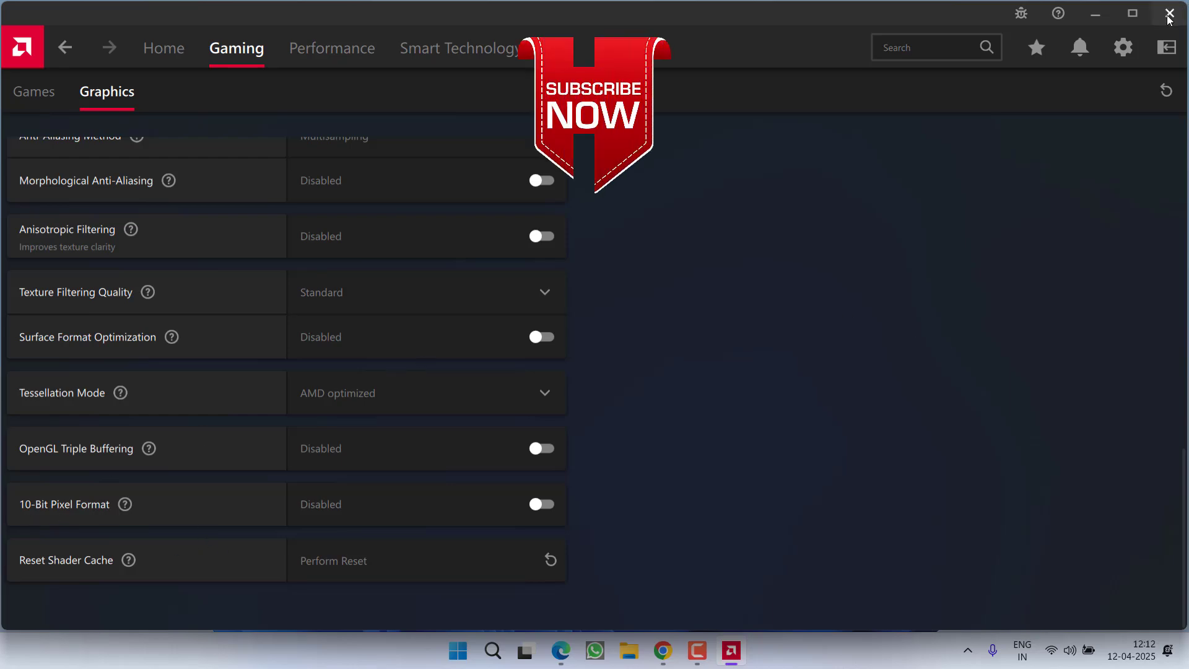
Step: Close the Adrenalin window with its title-bar X
{"action": "left_click", "coordinate": [1170, 14]}
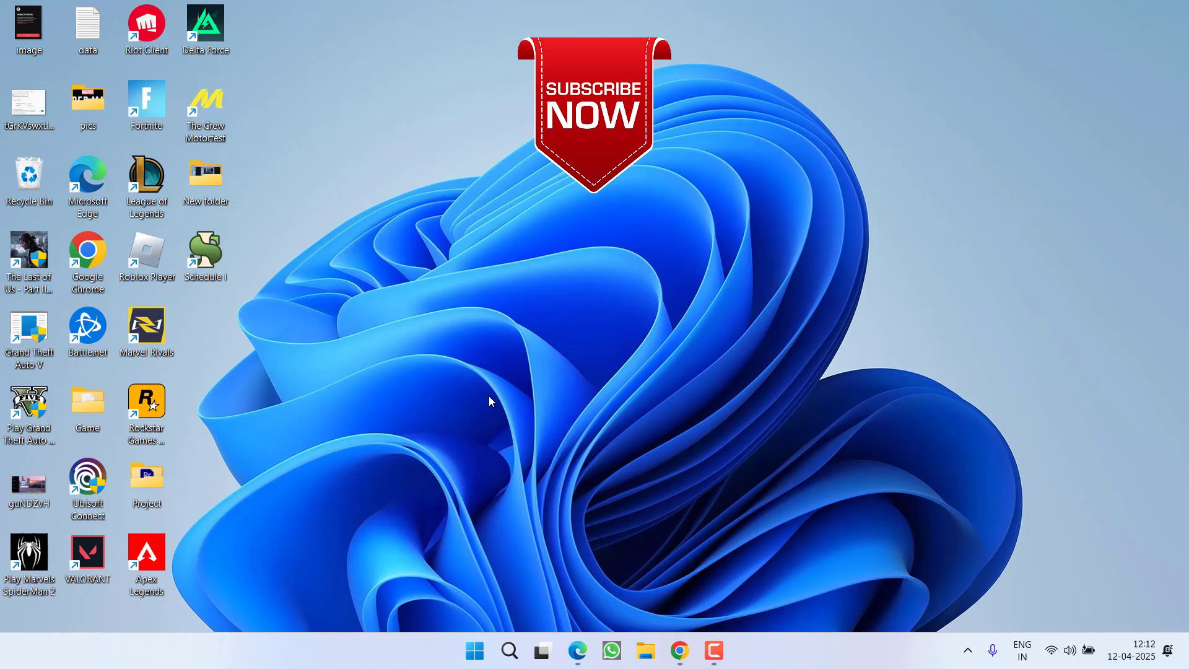
{"action": "mouse_move", "coordinate": [578, 370]}
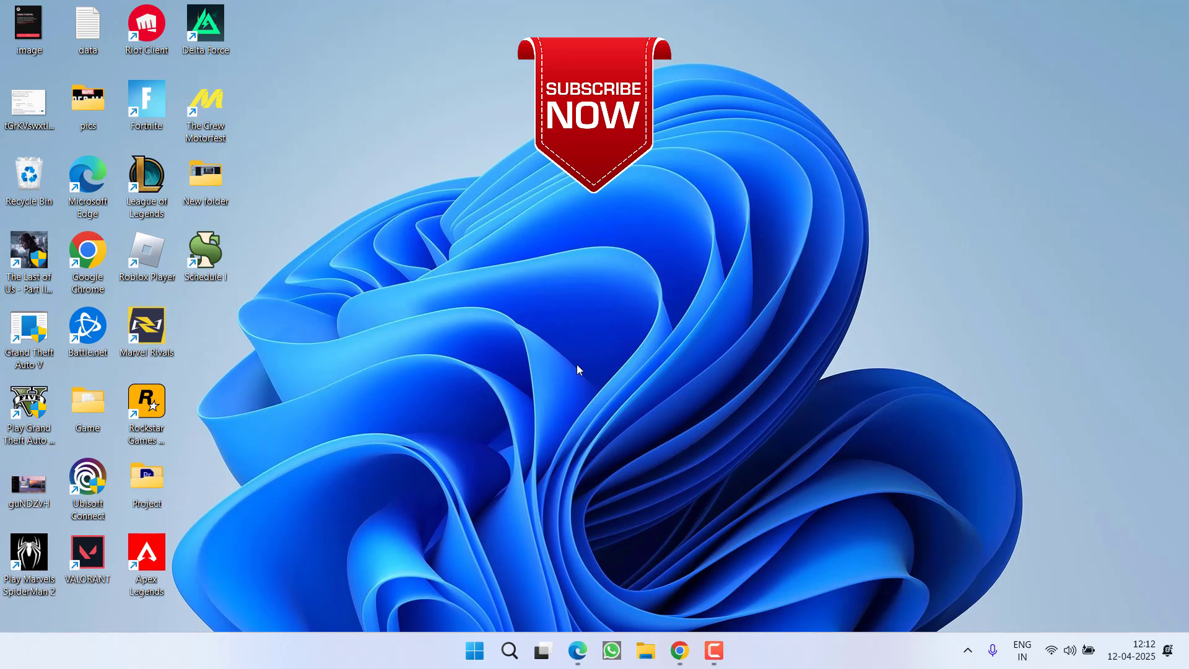